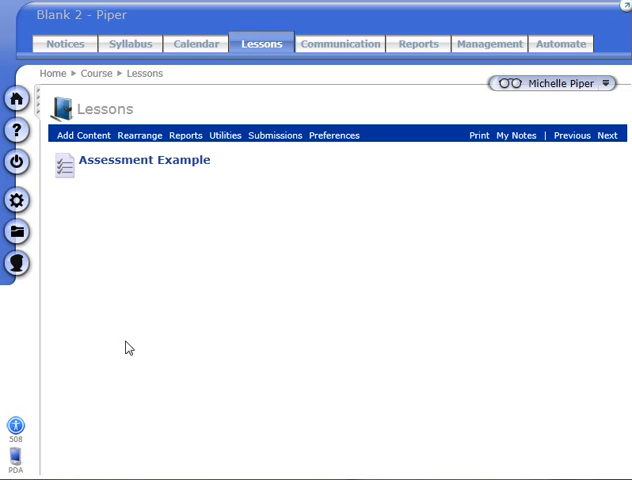
mouse_move(148, 242)
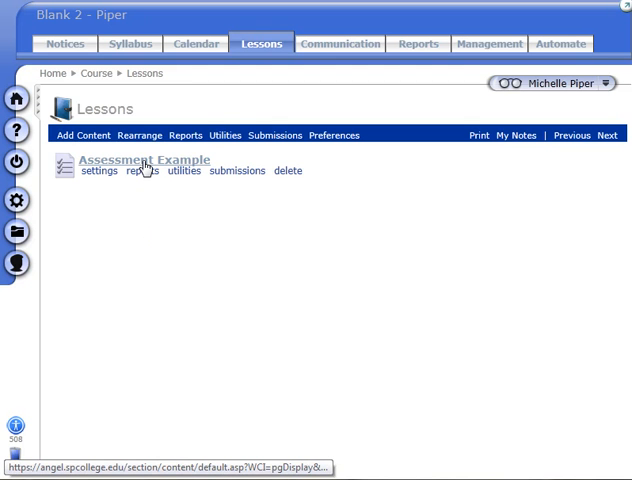
Open the Assessment Example to list Question Set 2's multiple choice questions
click(144, 159)
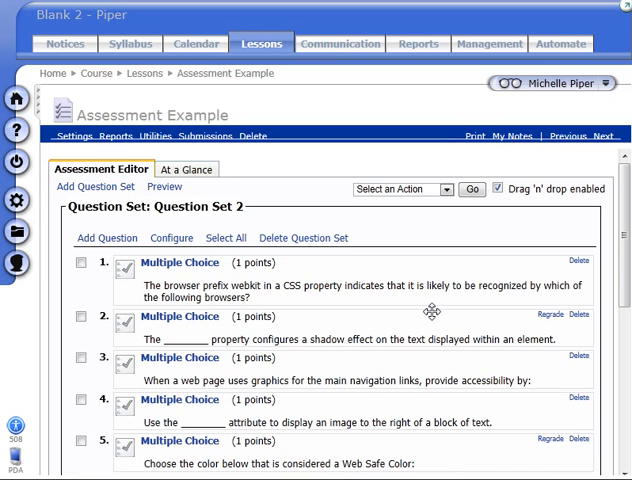
Regrade question 2 using the 'Change points or correct answer' mode
click(549, 314)
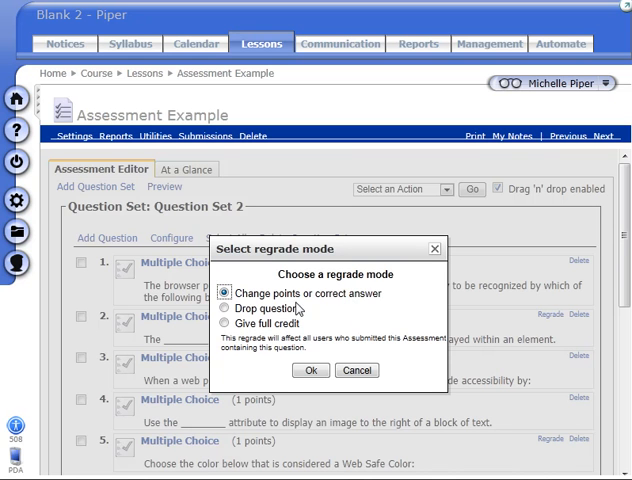
mouse_move(295, 310)
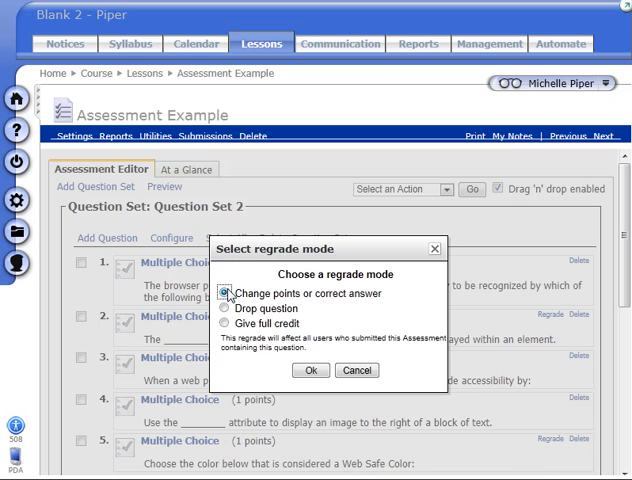
click(228, 293)
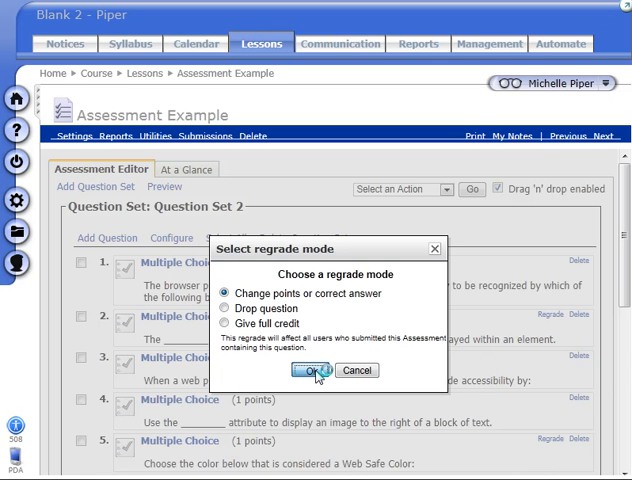
Confirm the regrade mode, review question 2's answers in the Multiple Choice Editor, and save
click(310, 371)
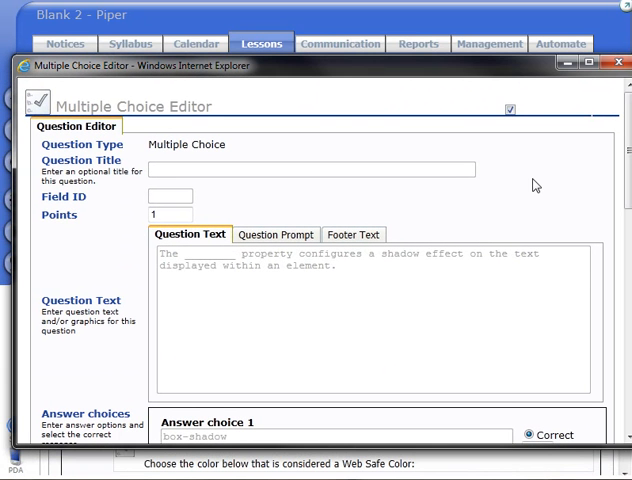
scroll(down, 3)
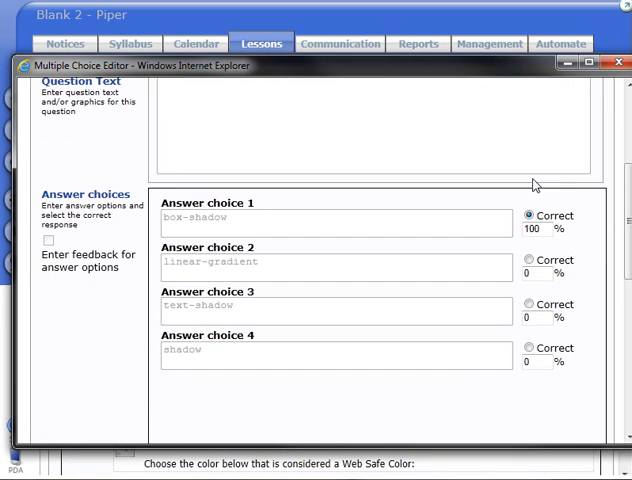
scroll(down, 3)
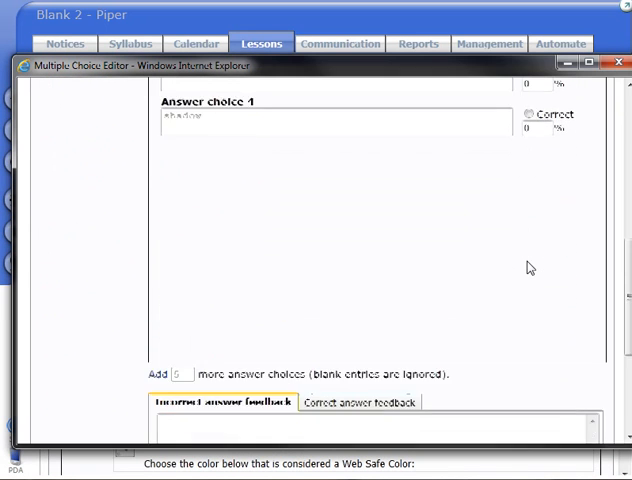
scroll(down, 3)
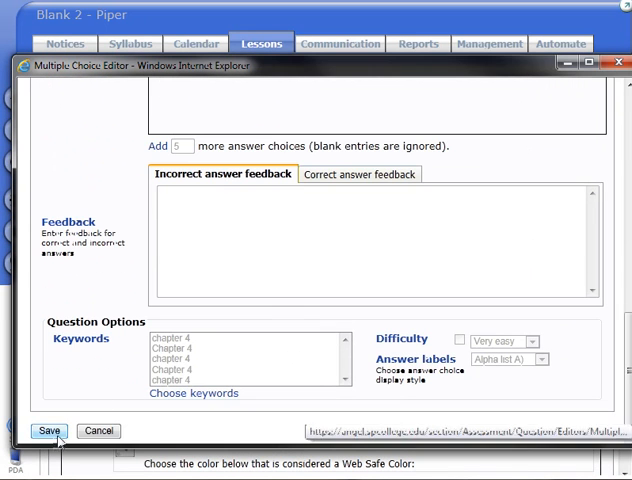
click(48, 430)
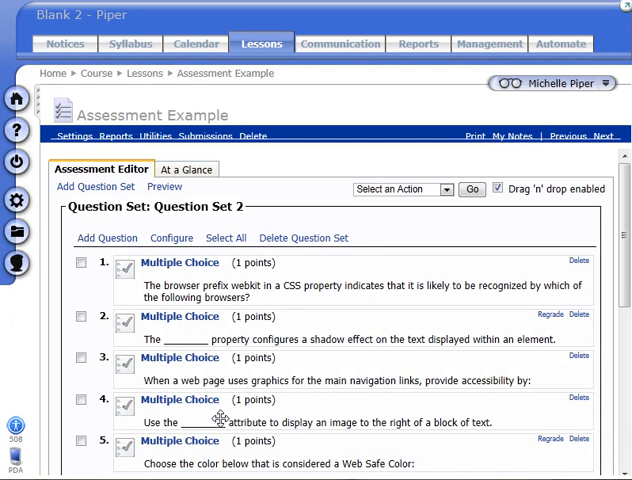
mouse_move(232, 366)
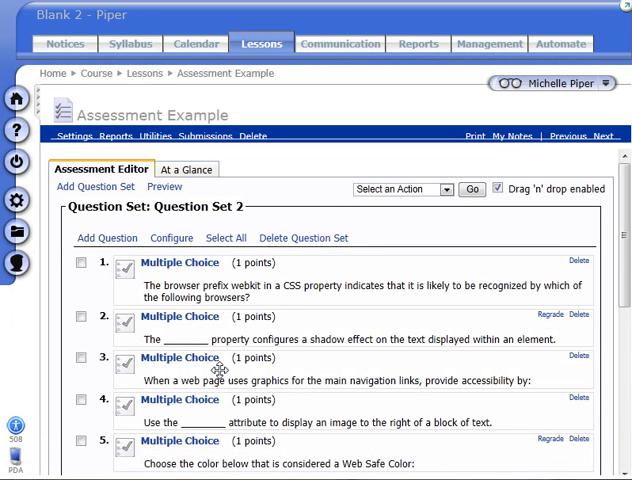